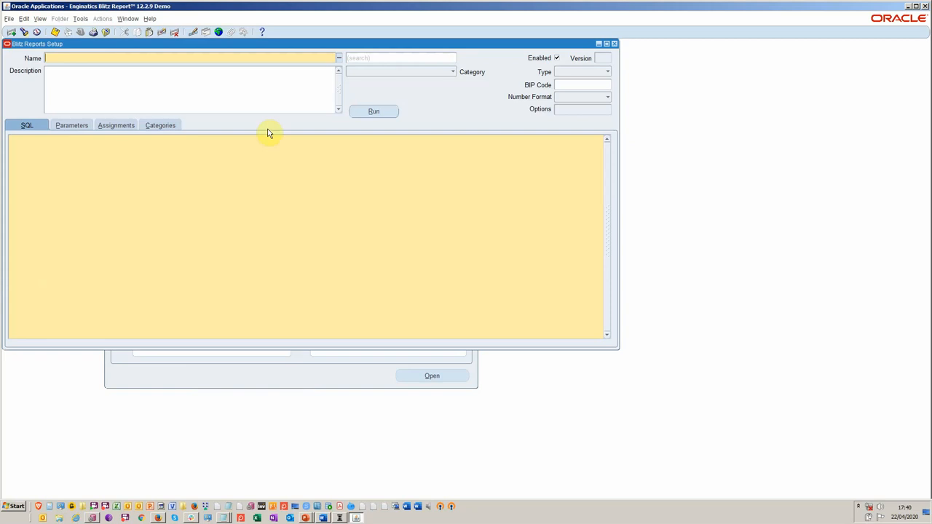
Name the new report 'Item Change Tracking' in Blitz Reports Setup.
type("Item Change Tracking")
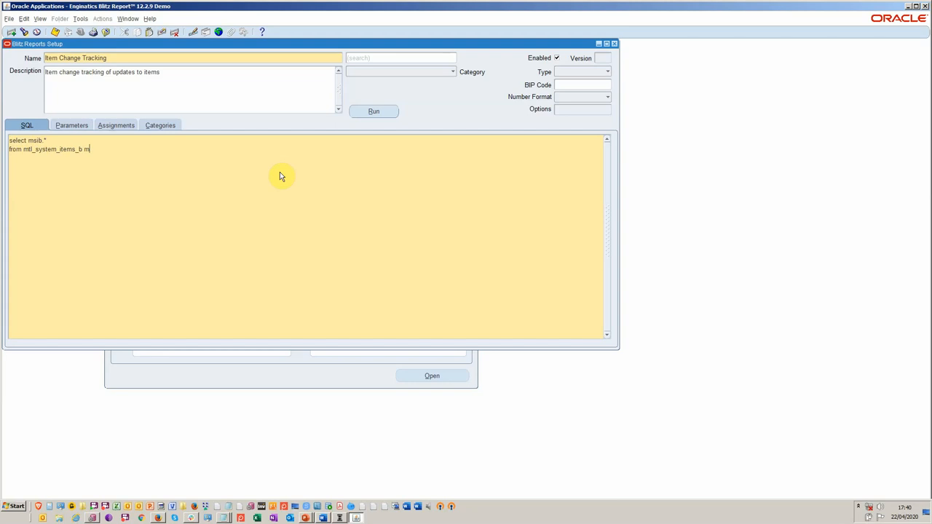
Join mtl_system_items_b msib to mtl_parameters mp on organization_id and save the report definition.
type("sib, mtl_parameters")
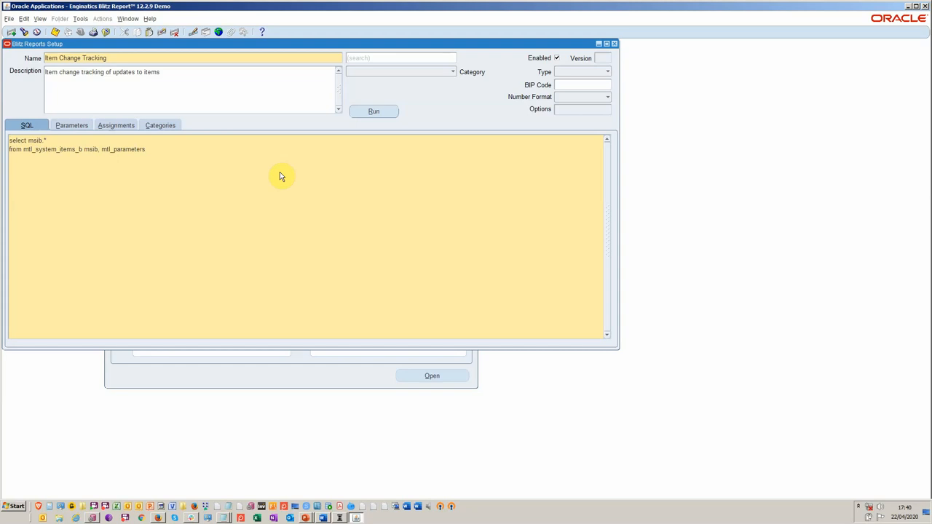
type("mp")
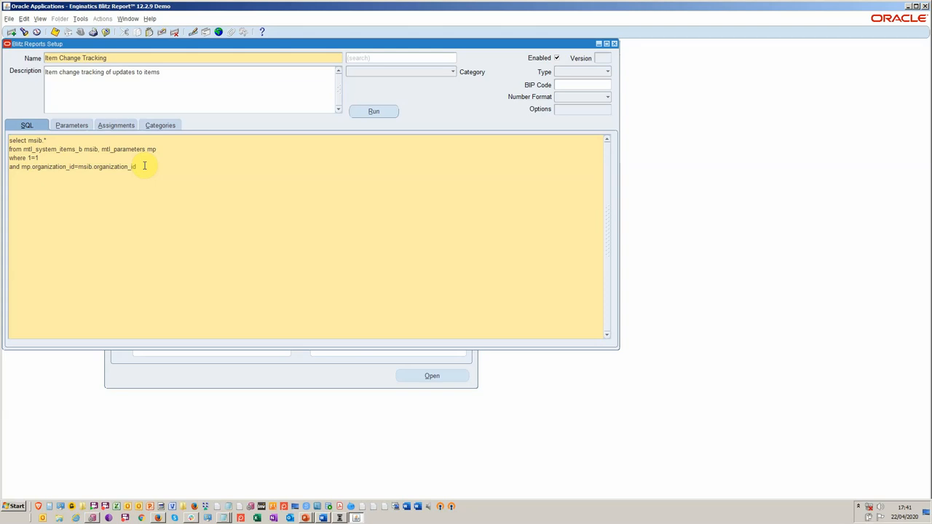
key("ctrl+a")
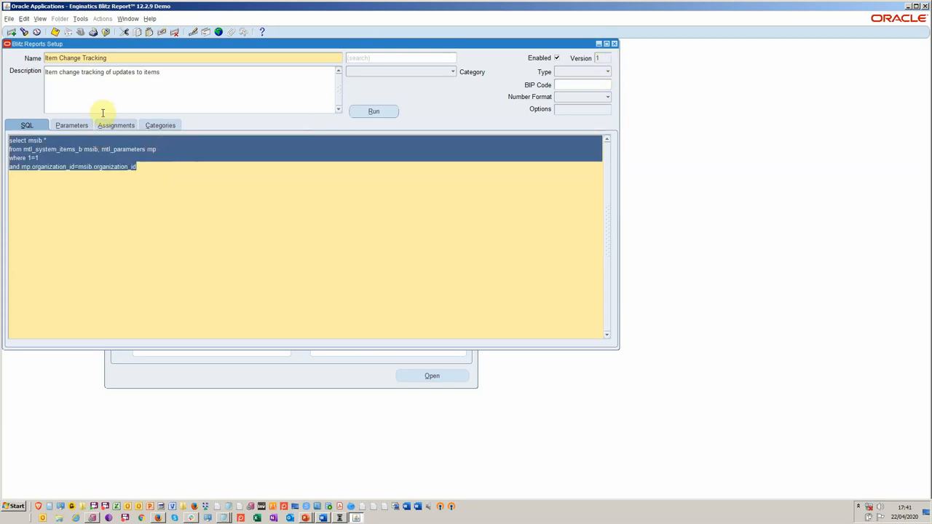
Show the Parameters list for the Item Change Tracking report.
left_click(82, 18)
type("last update%")
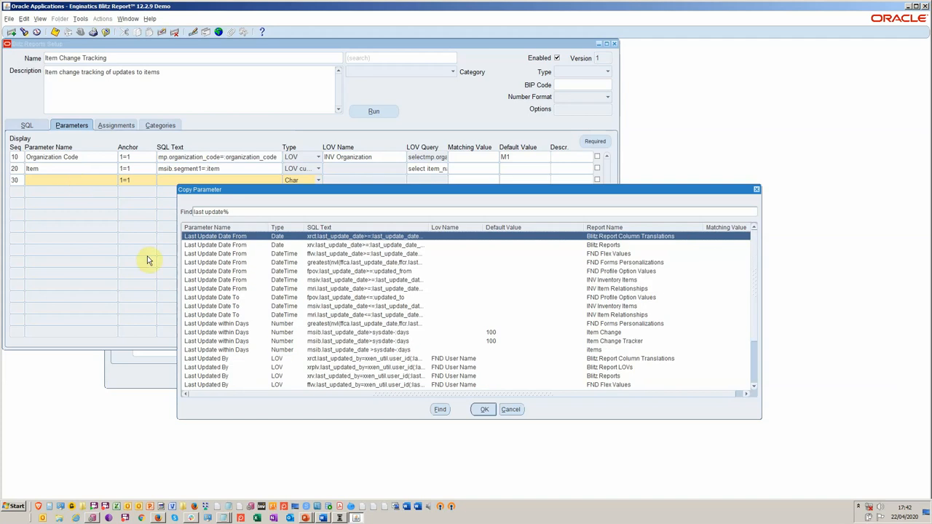
Copy the 'Last Update within Days' parameter into the report and edit its days condition.
left_click(484, 410)
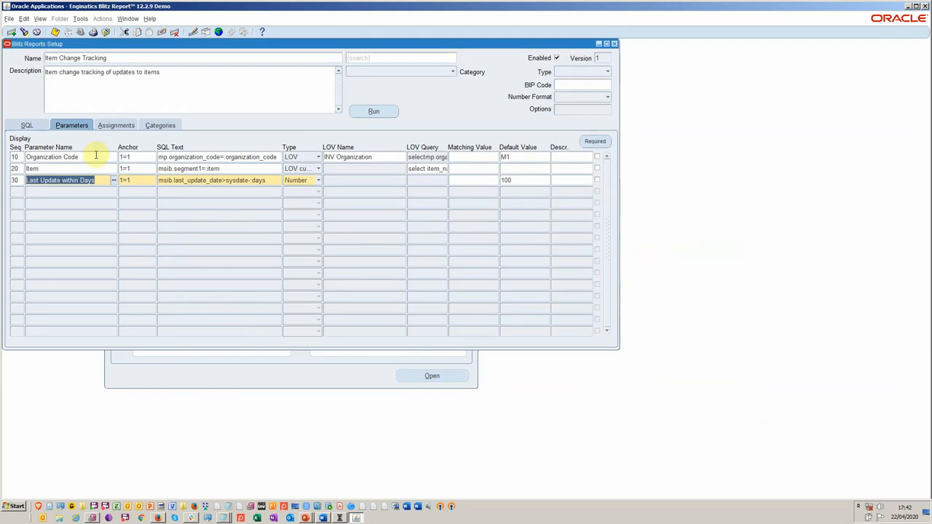
left_click(211, 180)
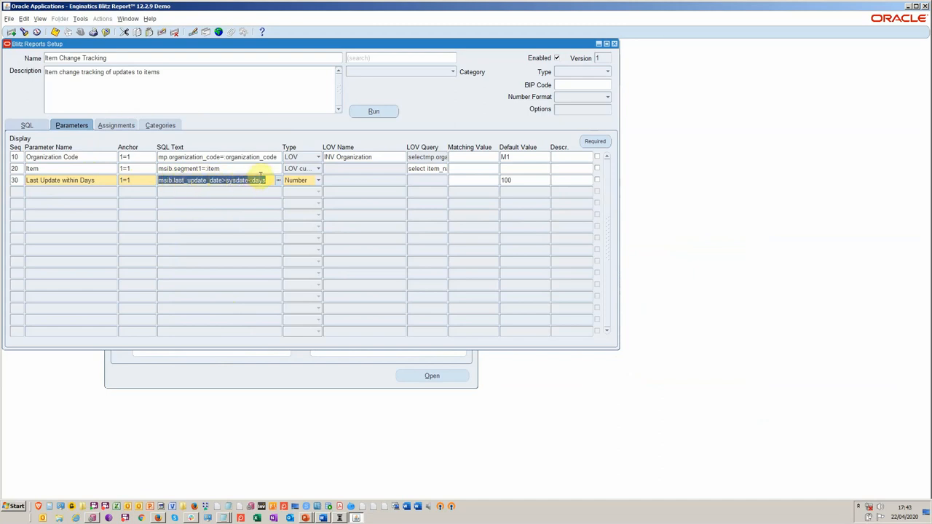
left_click(161, 126)
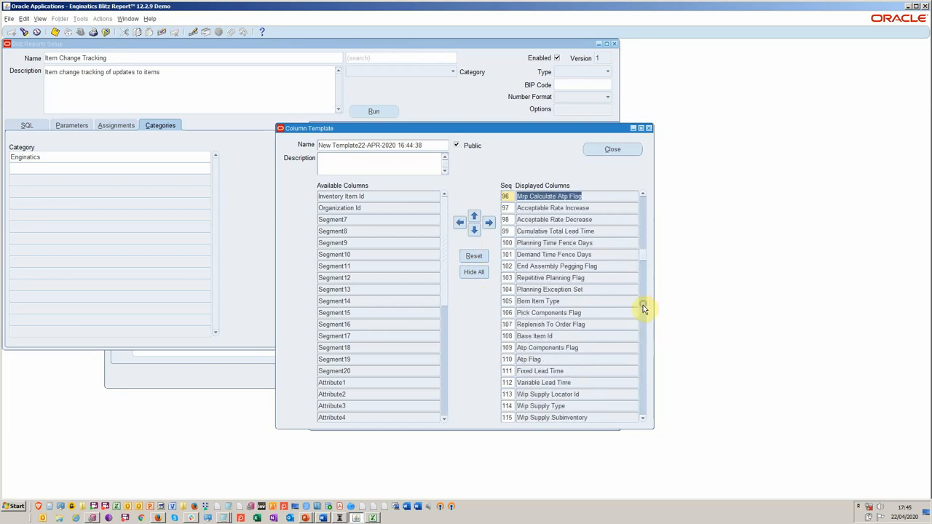
Begin a new column template from the Blitz Reports window.
left_click(612, 148)
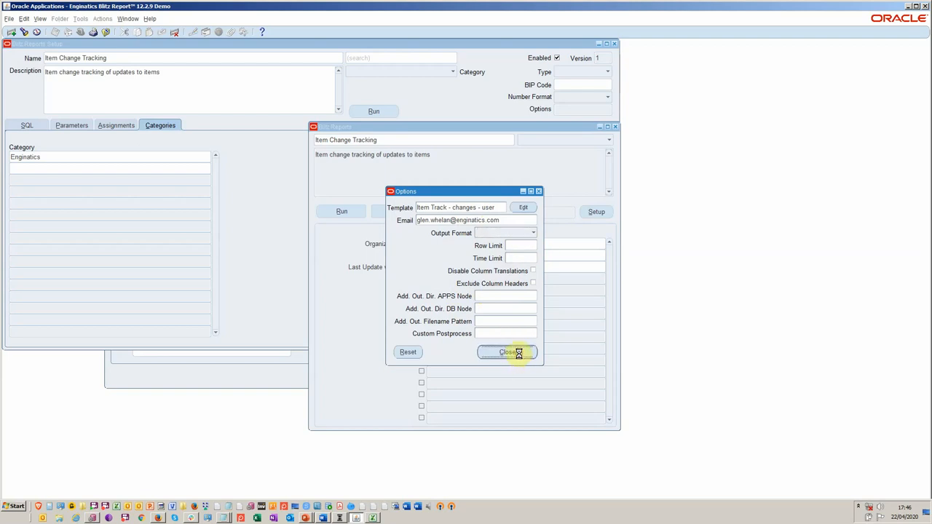
Keep the 'Item Track - changes - user' template and close the run Options window.
left_click(507, 352)
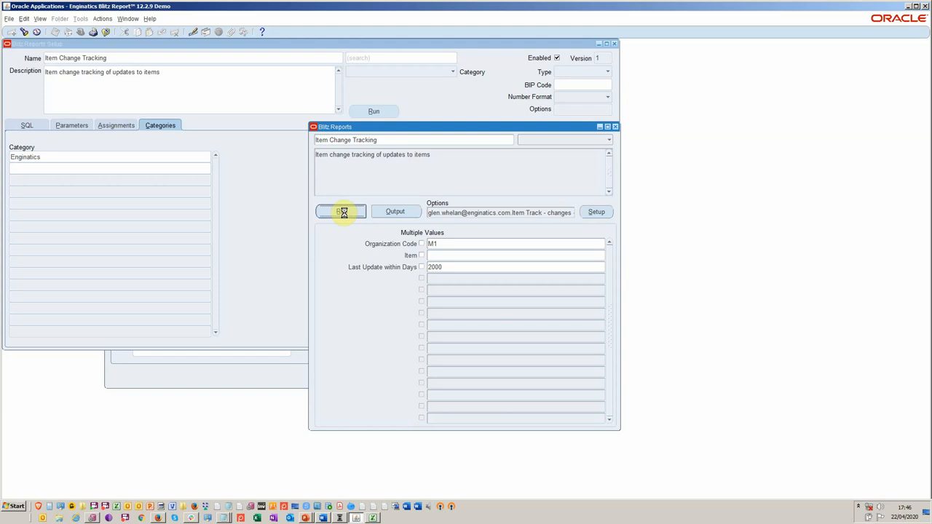
left_click(341, 211)
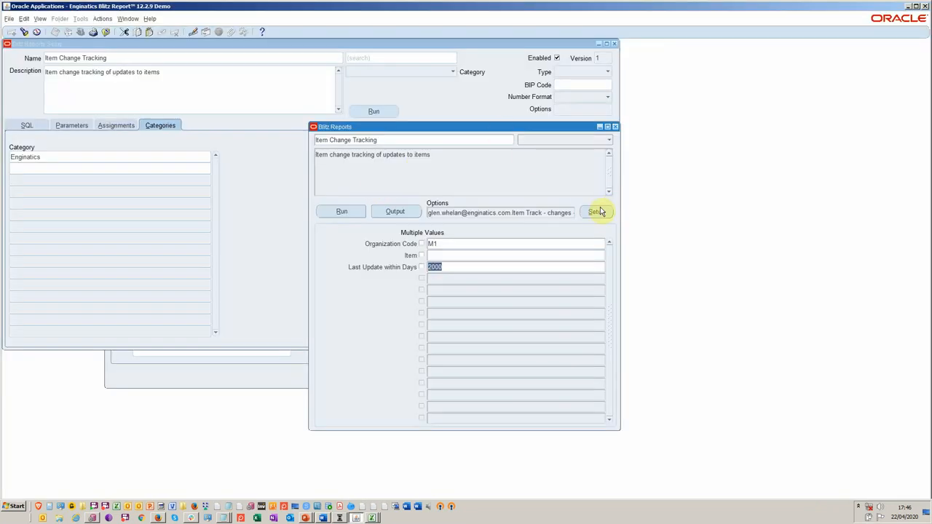
left_click(80, 18)
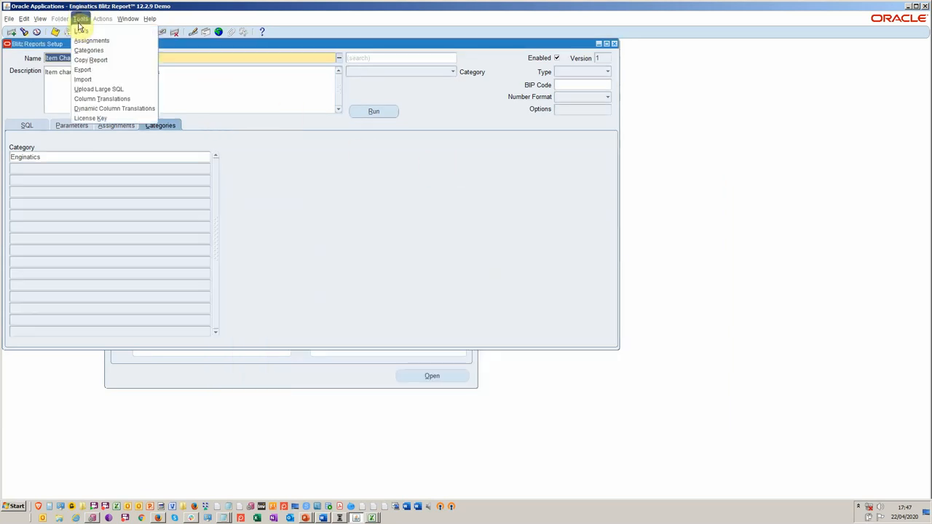
mouse_move(81, 78)
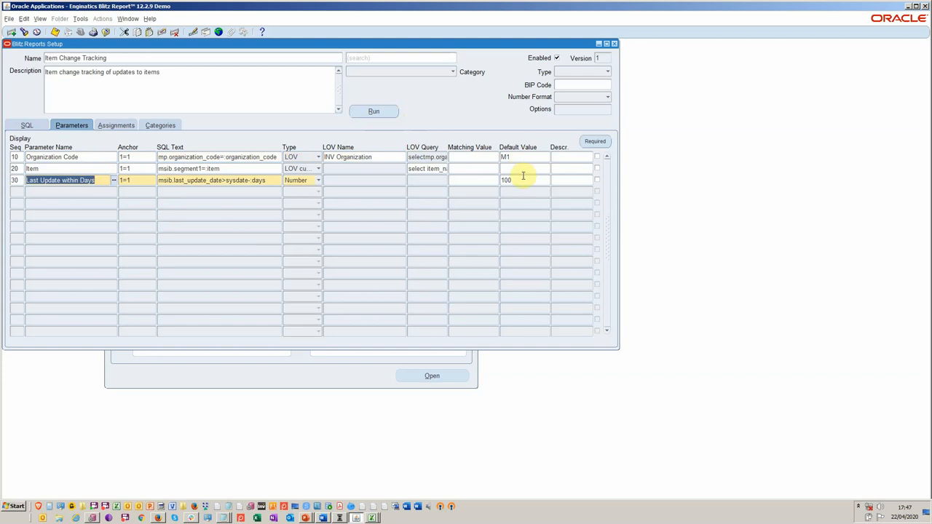
mouse_move(613, 259)
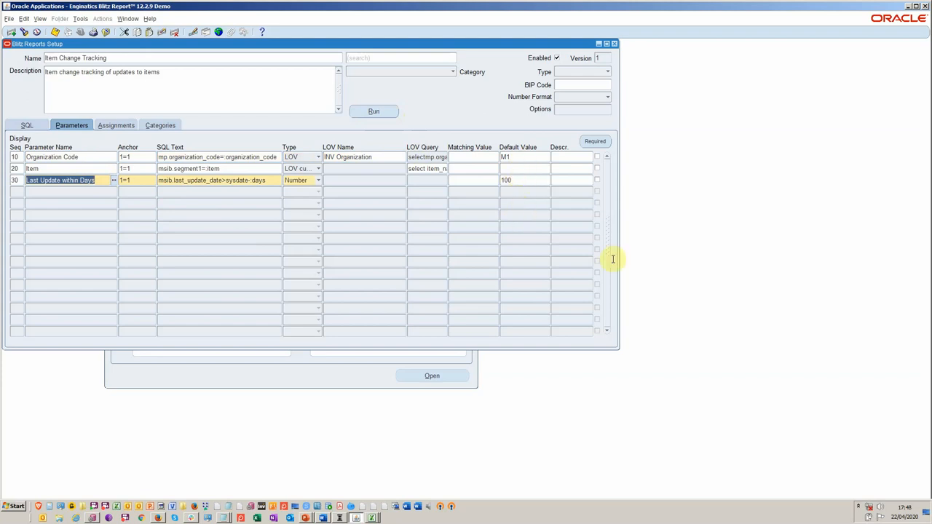
Enter 100 as the Default Value for the Last Update within Days parameter.
left_click(116, 125)
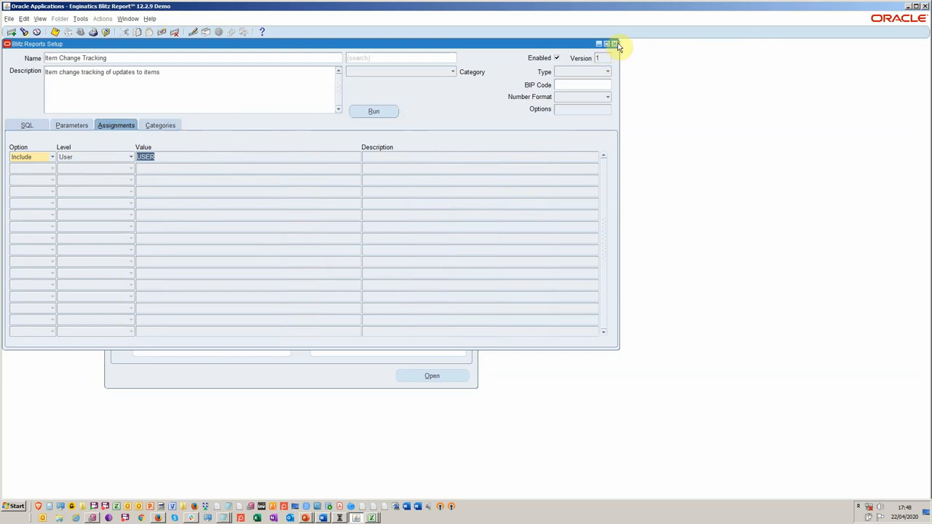
Close the Blitz Reports Setup window, returning to the Inventory navigator.
left_click(614, 44)
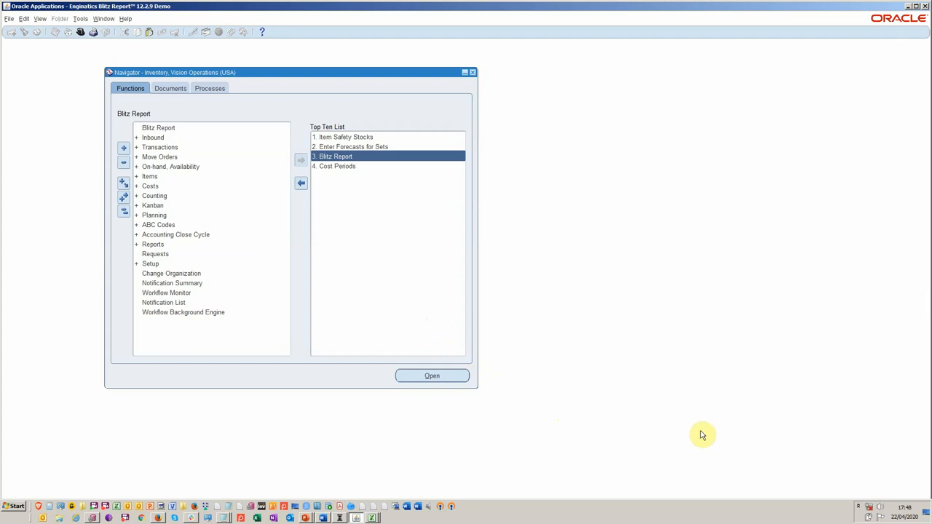
mouse_move(709, 384)
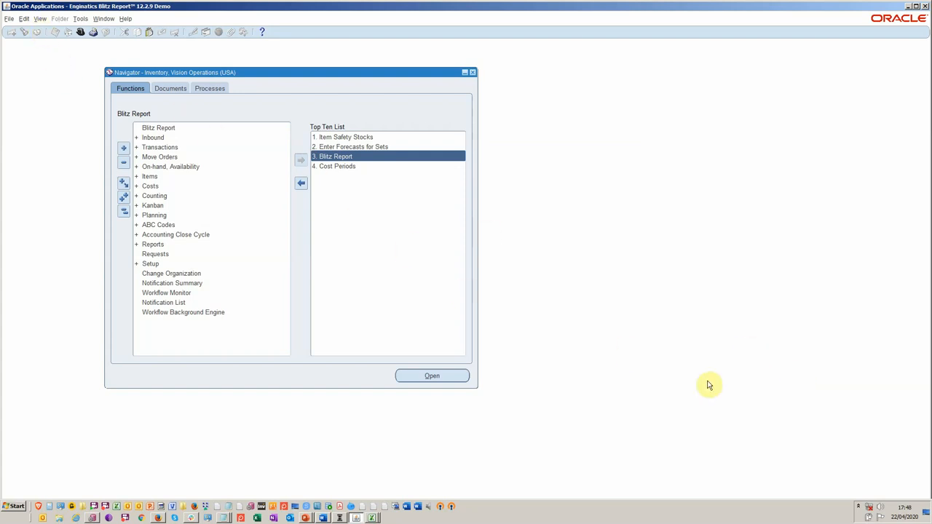